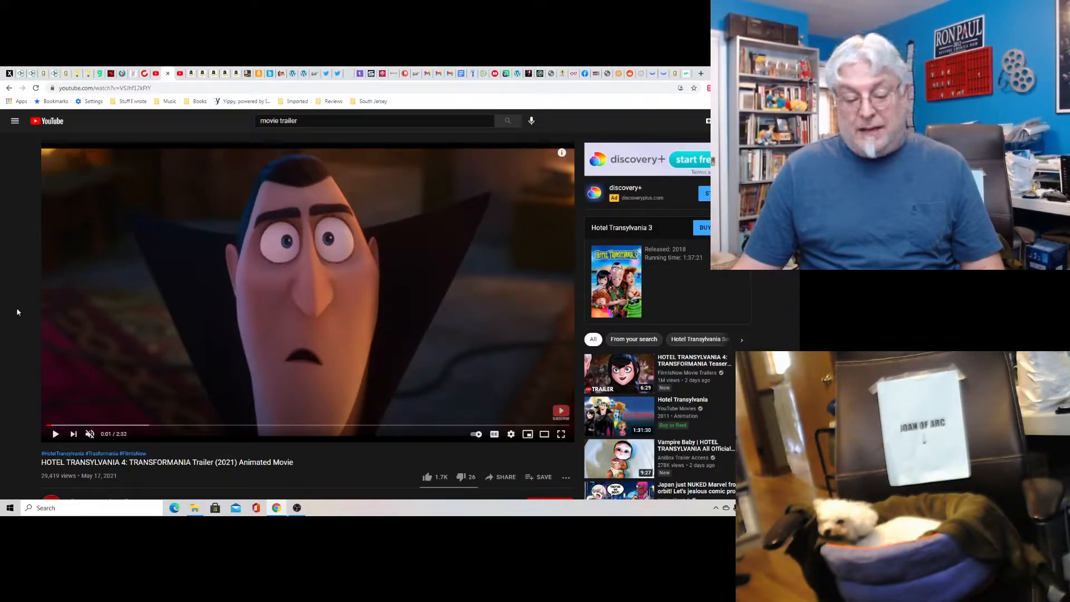
pyautogui.moveTo(53, 425)
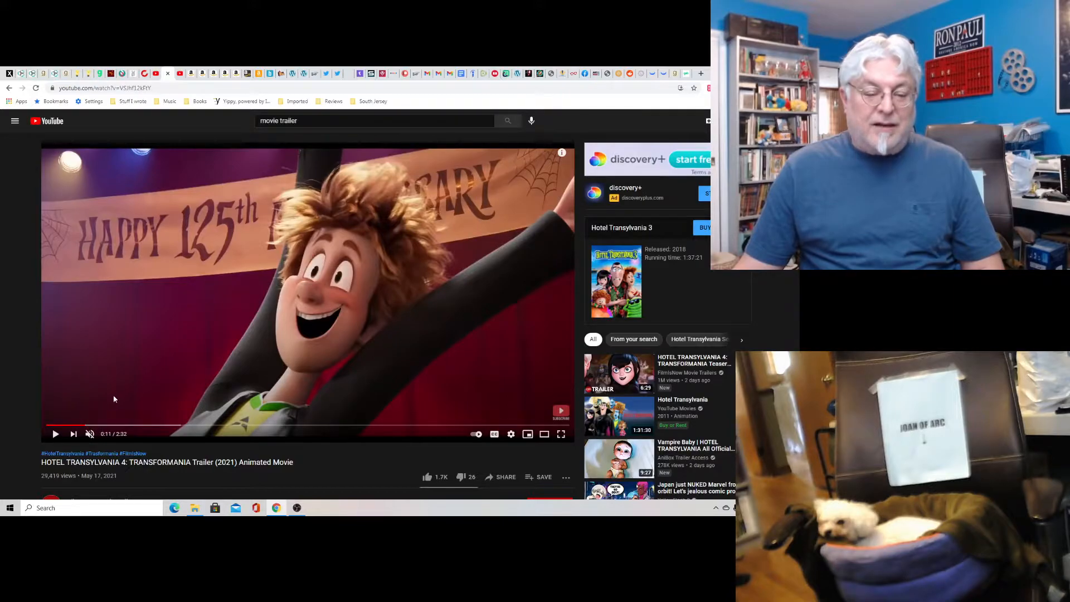
pyautogui.moveTo(94, 427)
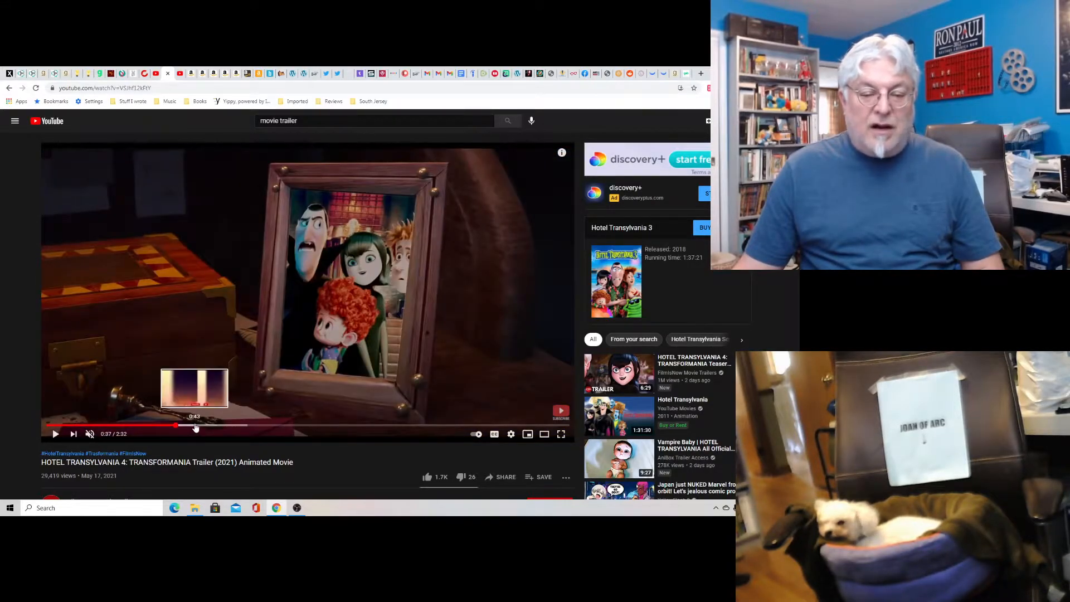
pyautogui.moveTo(222, 436)
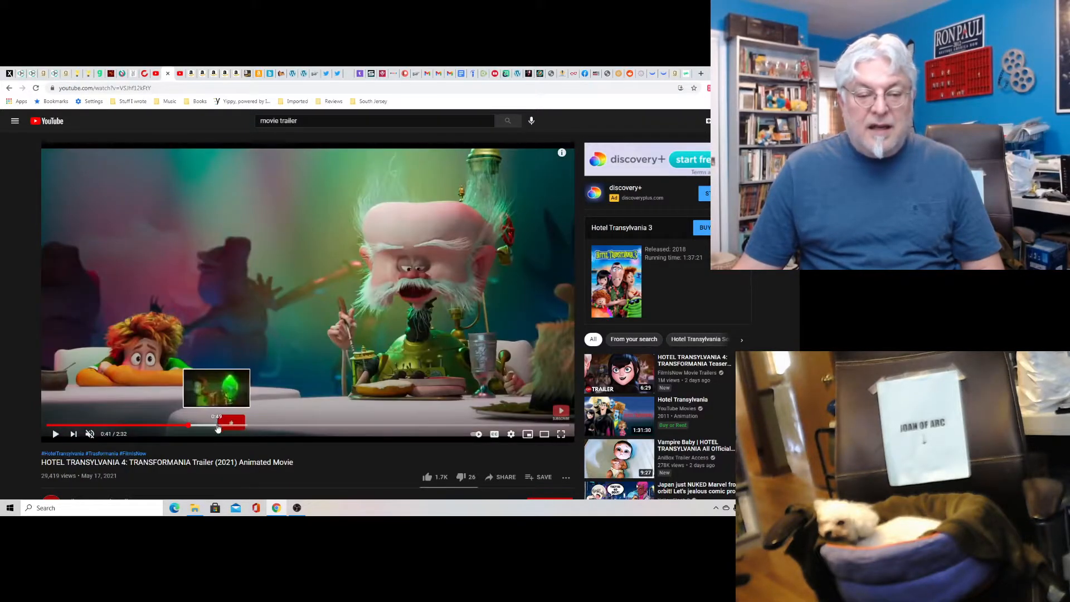
pyautogui.moveTo(316, 392)
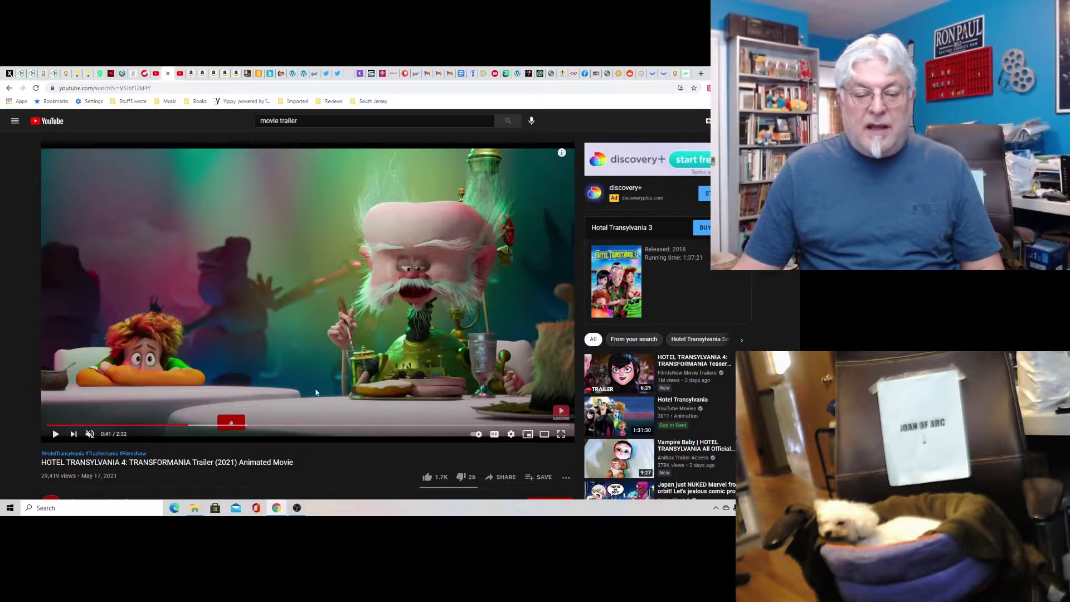
pyautogui.moveTo(432, 371)
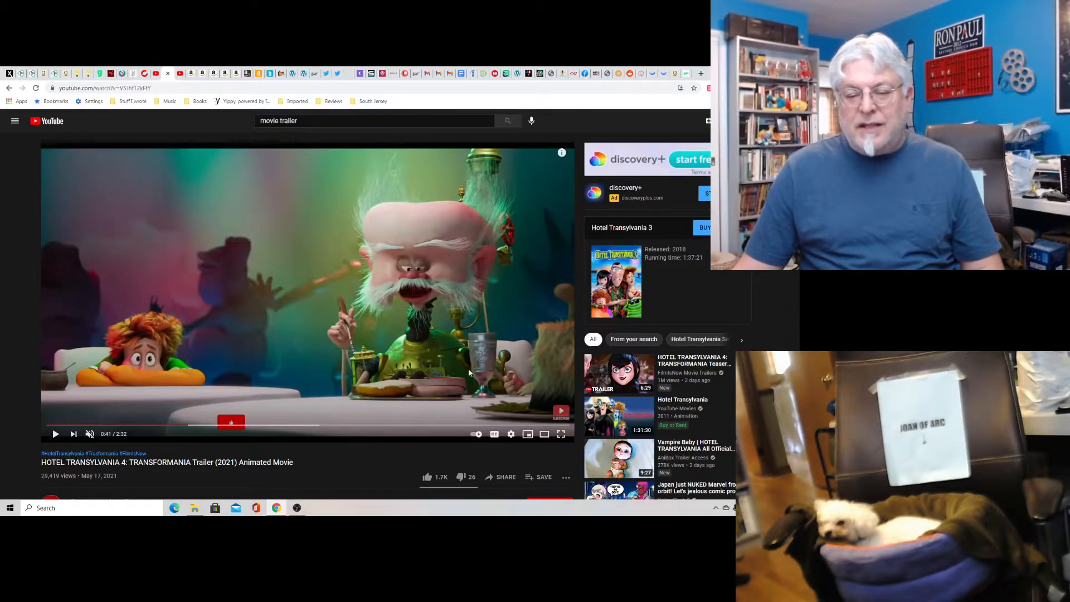
pyautogui.moveTo(203, 426)
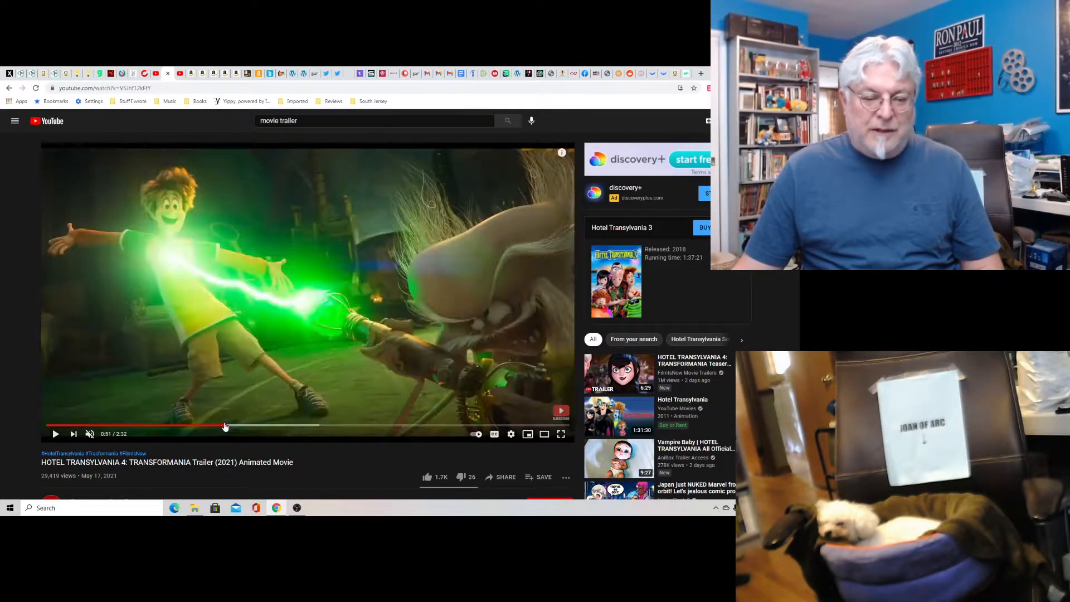
pyautogui.moveTo(236, 426)
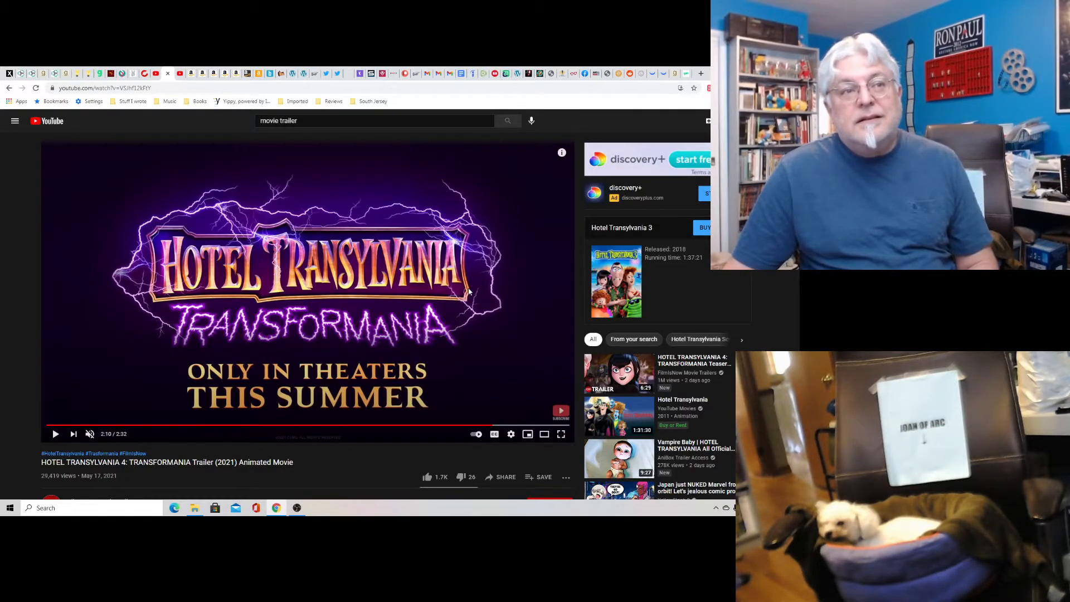
pyautogui.moveTo(508, 426)
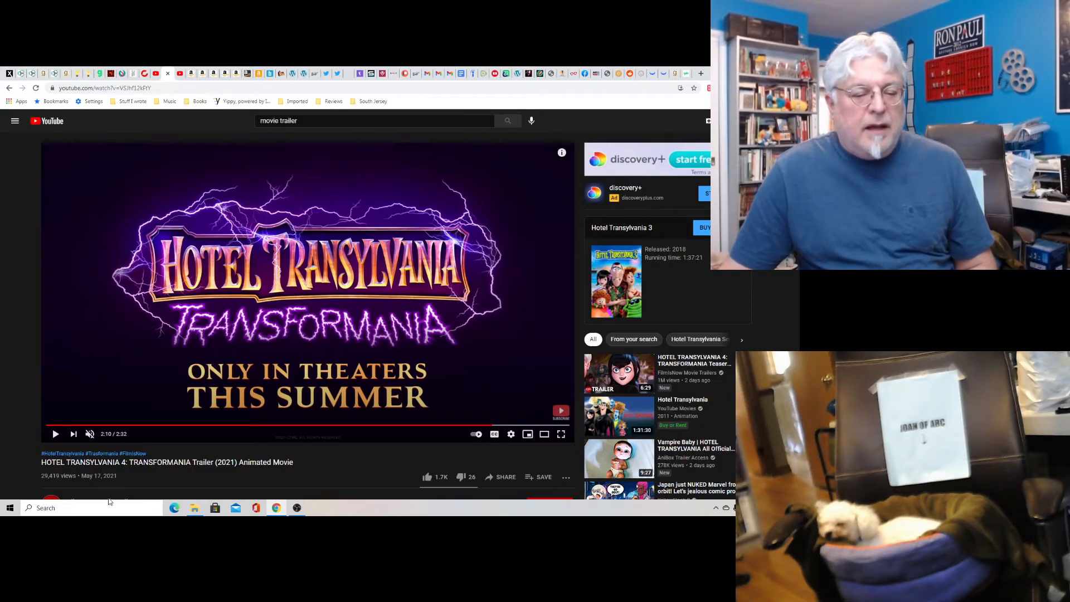
pyautogui.moveTo(475, 256)
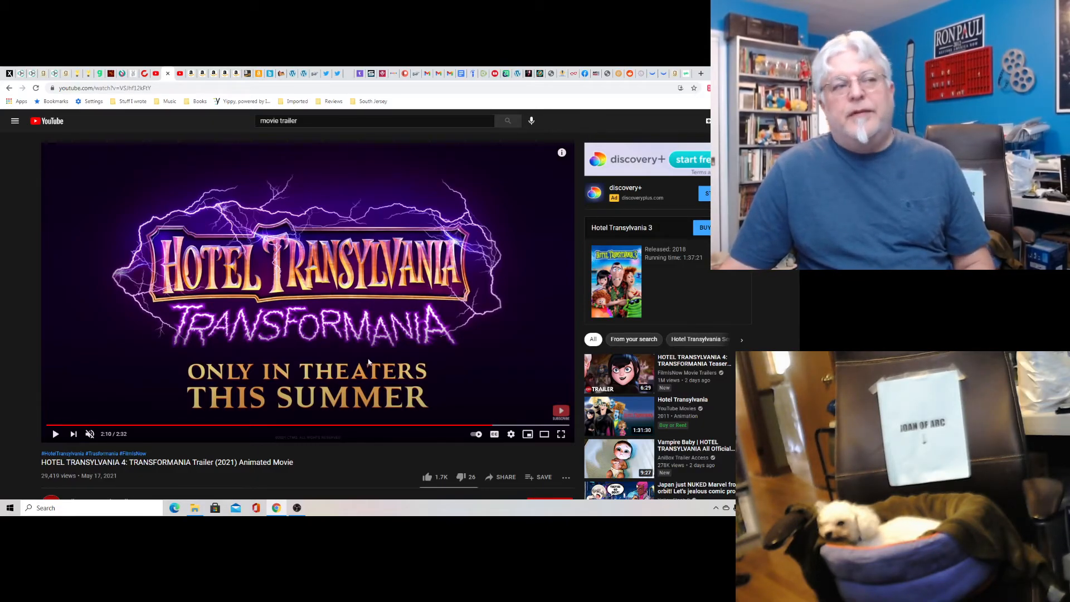
pyautogui.moveTo(359, 351)
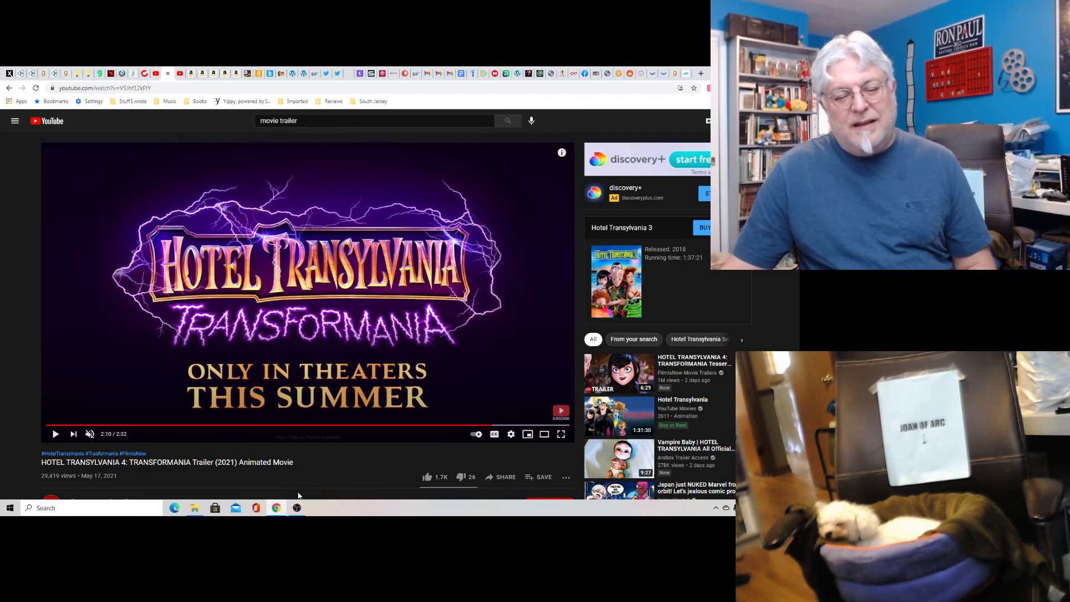
# Bring the OBS Studio window to the front, leaving the trailer paused on its title card
pyautogui.click(297, 508)
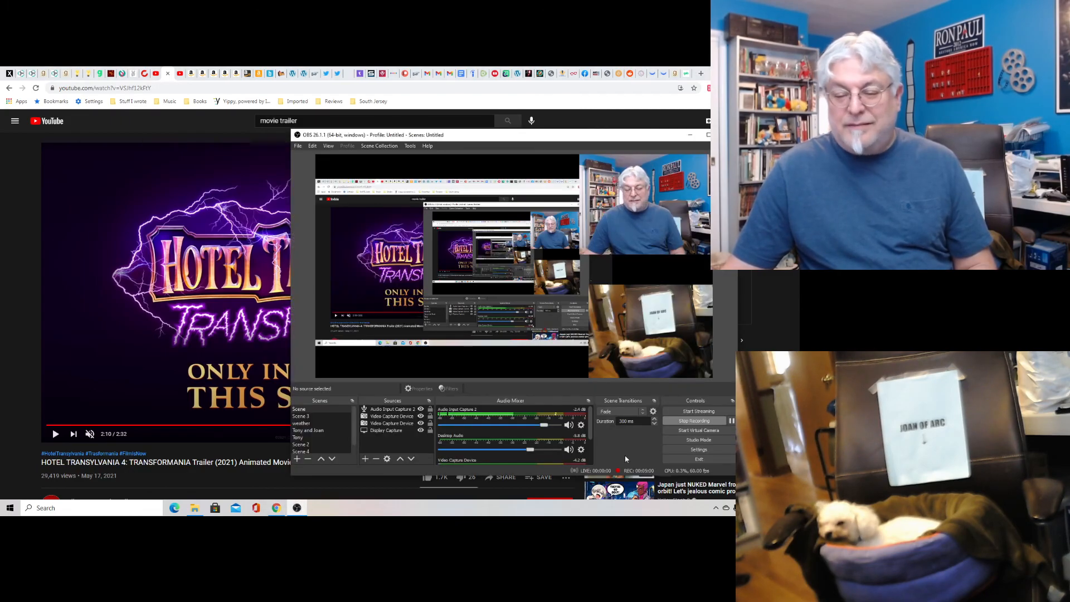